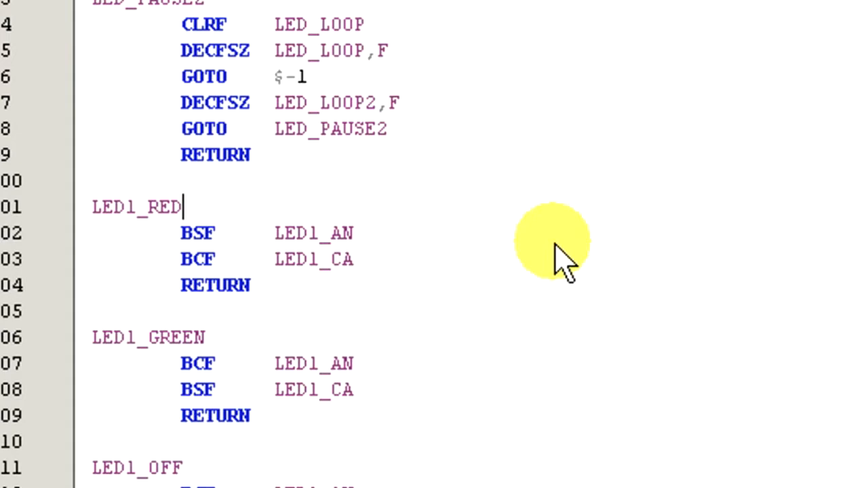
Switch from the assembly LED routines to MPLAB X and start a new project from the File menu
type("_o")
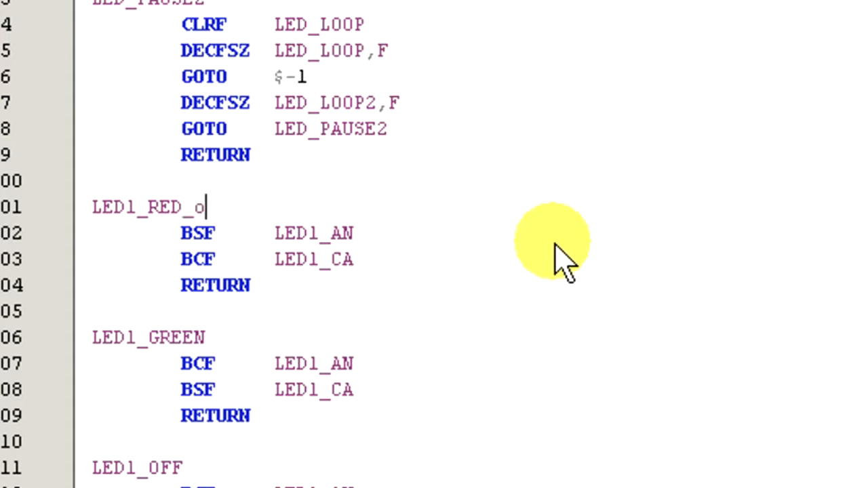
type("N")
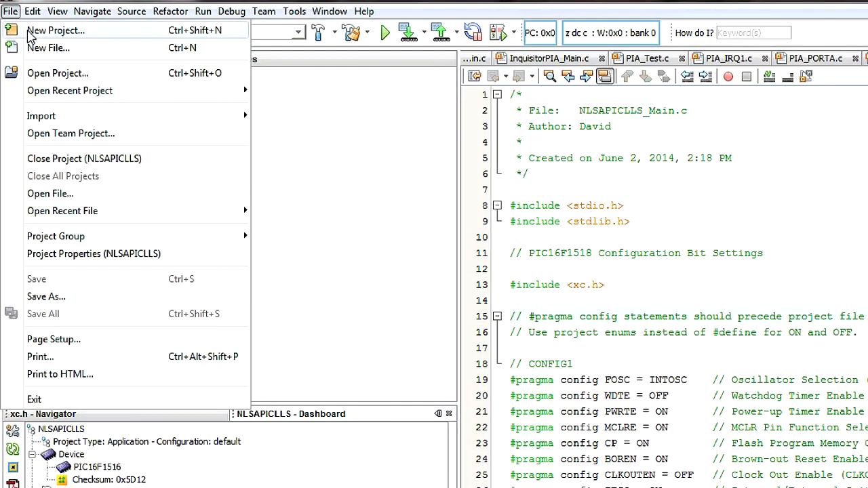
Start a standalone project for the PIC16F1516 using the PICkit3 as hardware tool
left_click(56, 30)
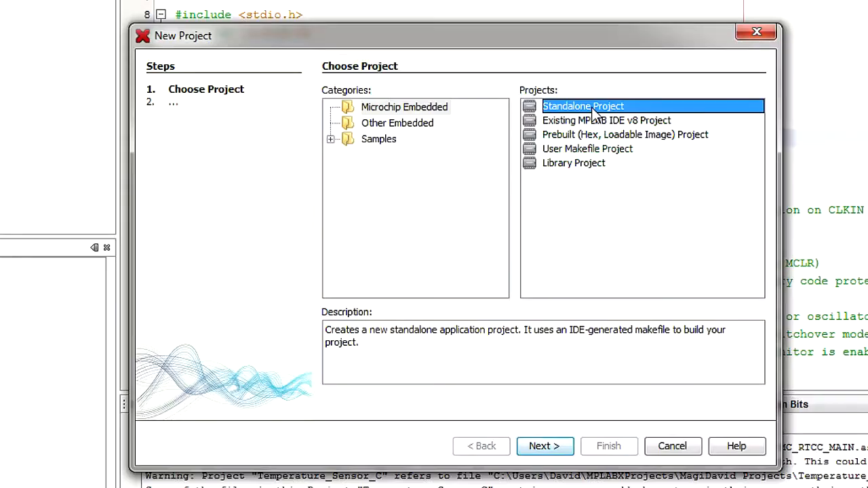
mouse_move(567, 437)
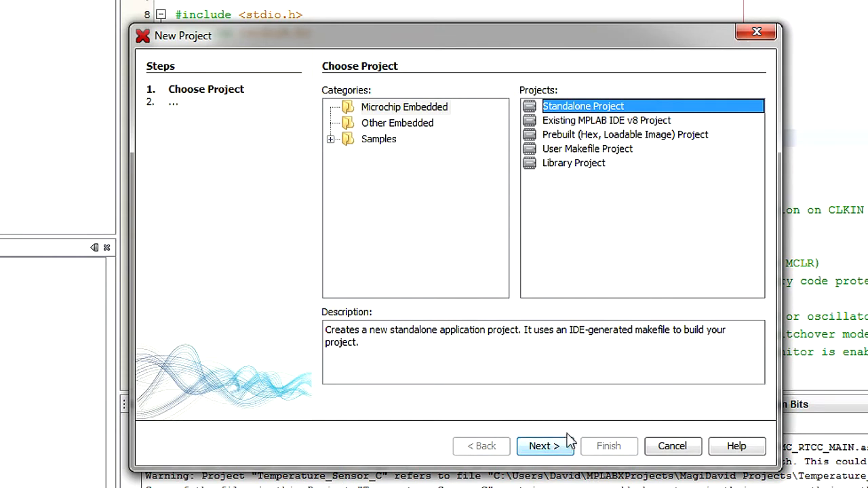
mouse_move(562, 449)
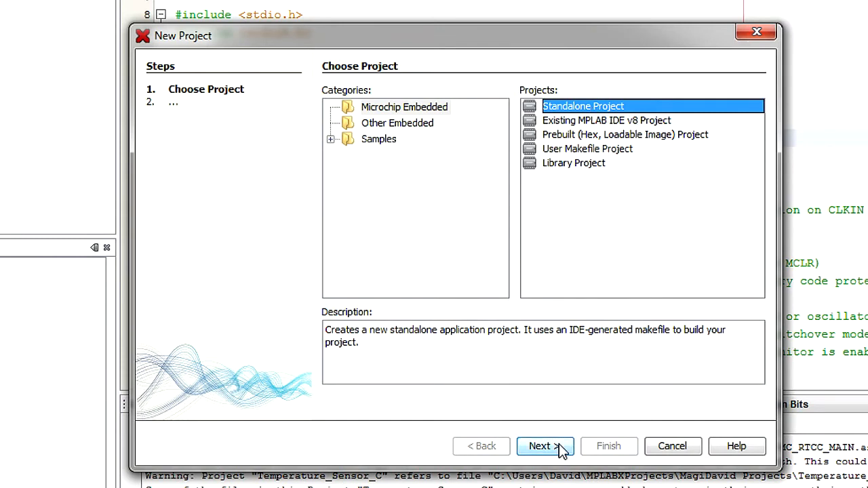
left_click(545, 444)
type("PIC16F")
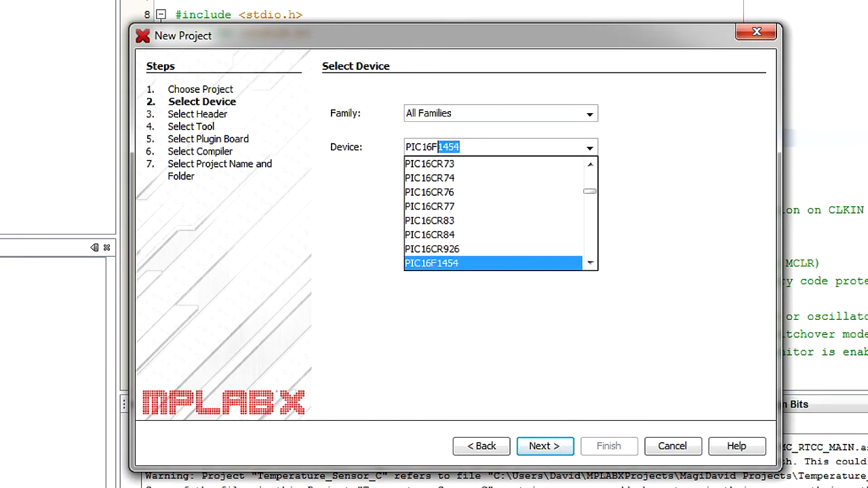
left_click(546, 446)
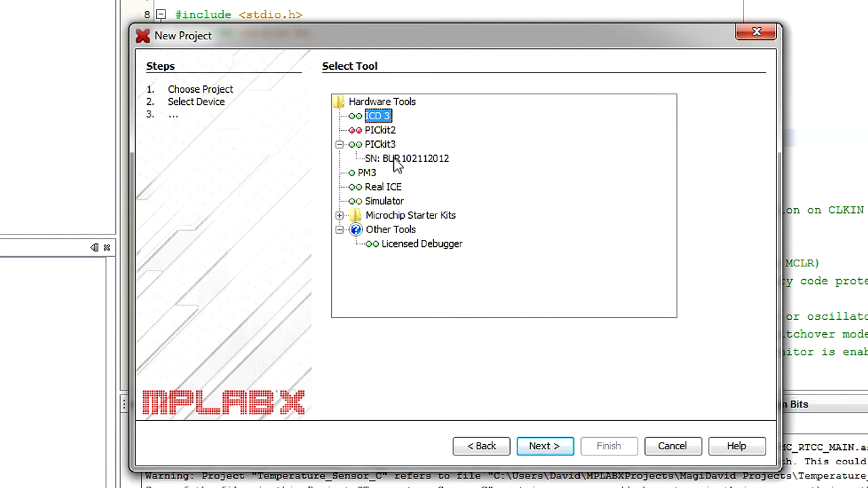
left_click(407, 157)
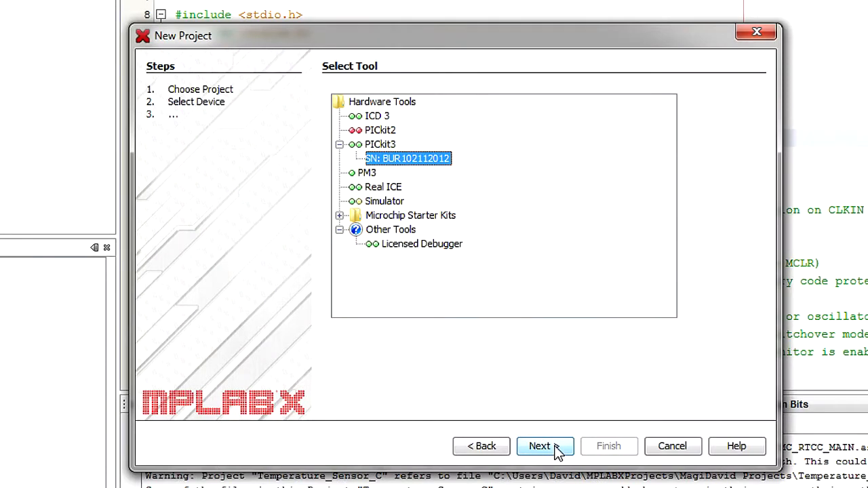
left_click(546, 445)
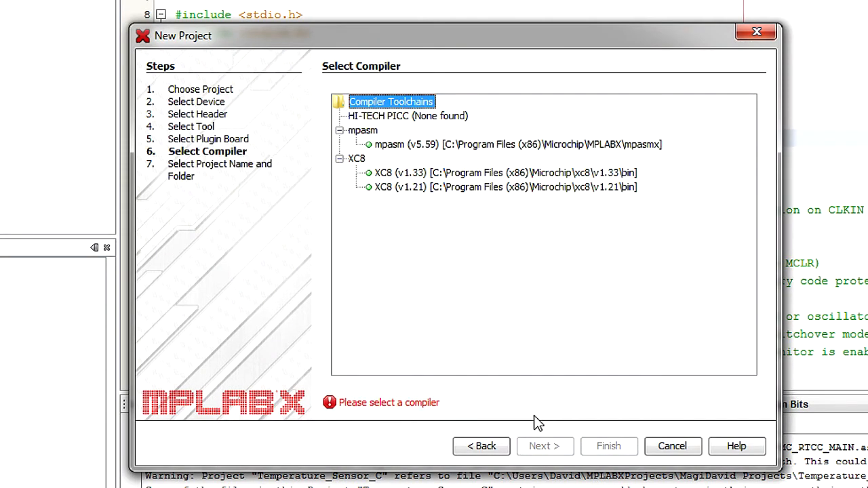
Choose the XC8 v1.33 compiler, name the project LEDBlink and finish creating it
left_click(505, 173)
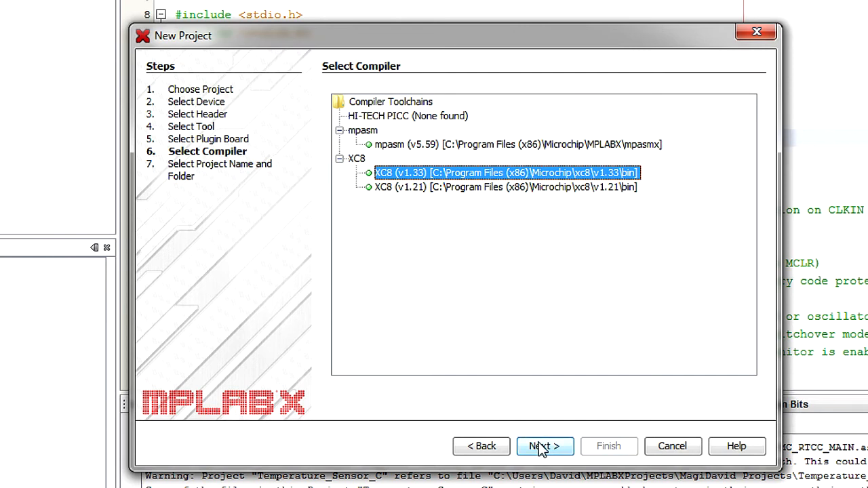
left_click(545, 446)
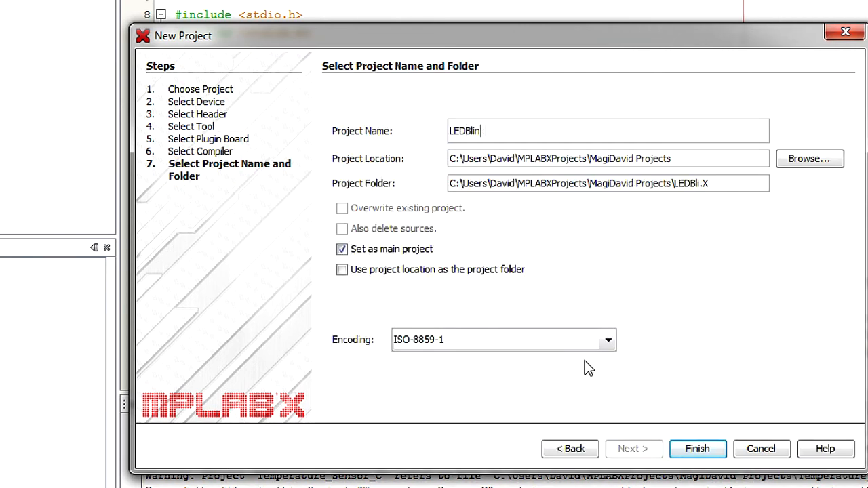
type("k")
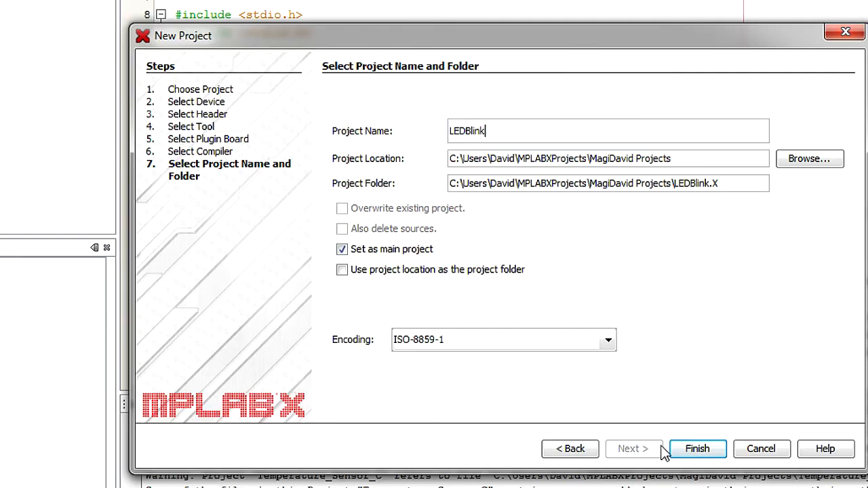
left_click(697, 448)
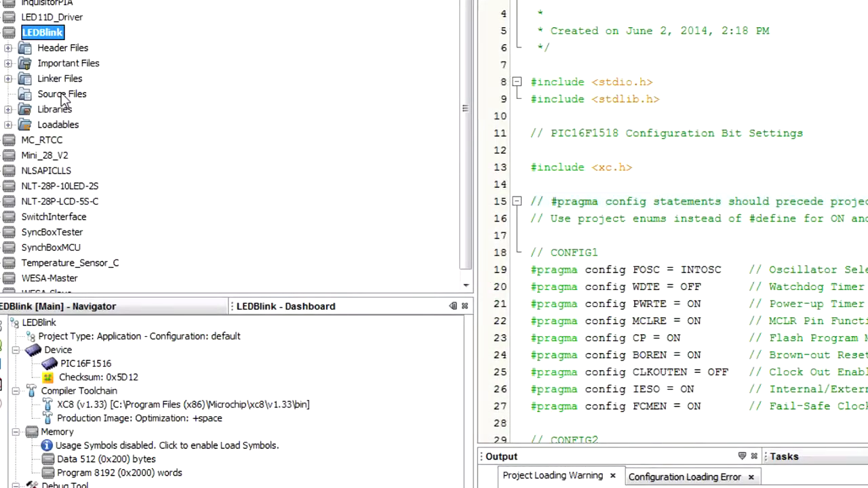
Add a new C main file named LEDBlink.c to the project's Source Files
right_click(62, 94)
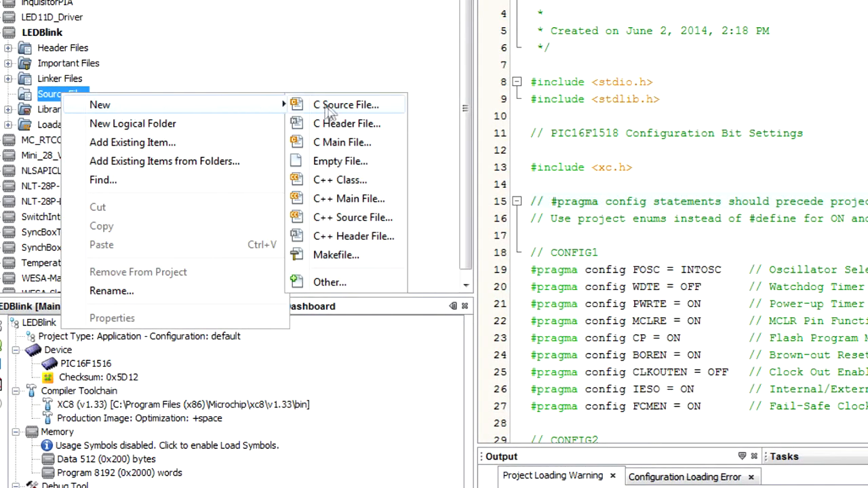
left_click(342, 143)
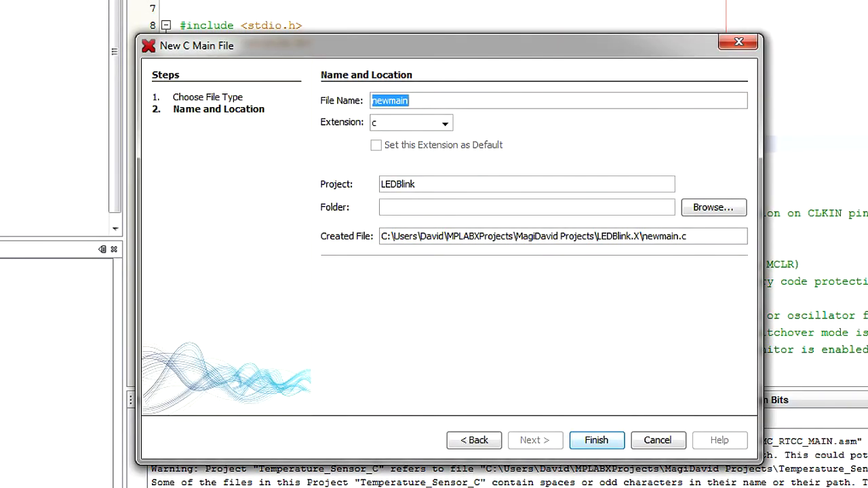
type("LEDBlink")
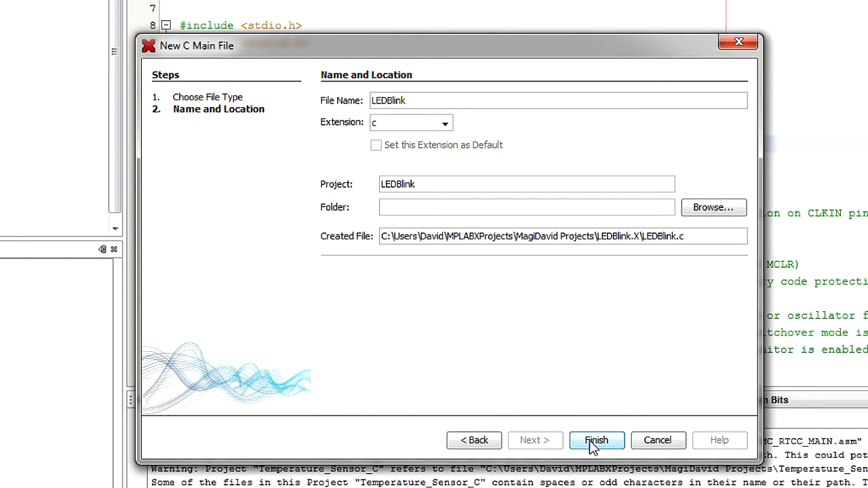
left_click(595, 440)
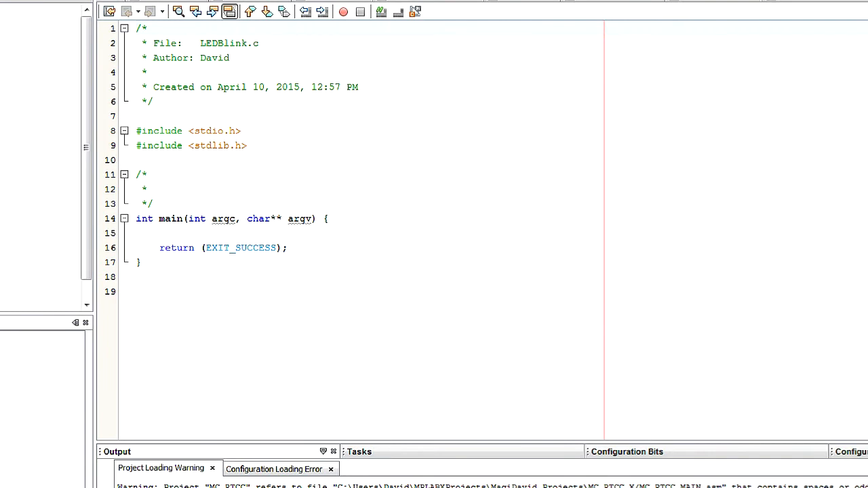
left_click(136, 27)
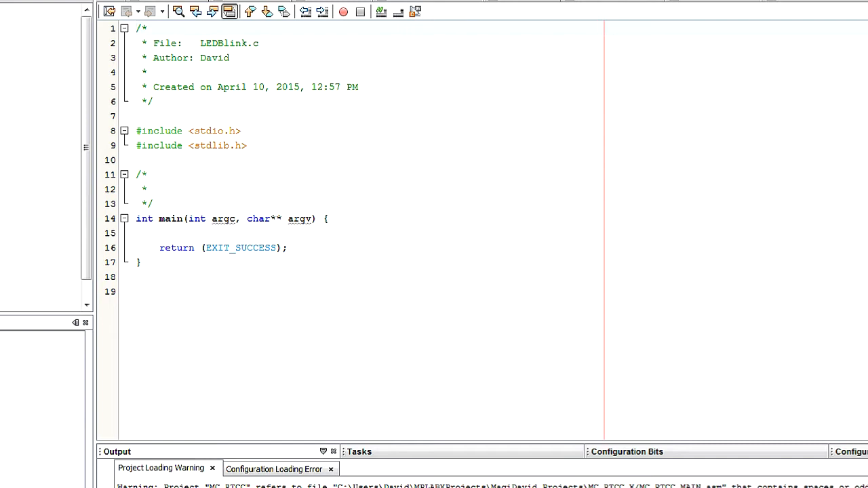
left_click(136, 28)
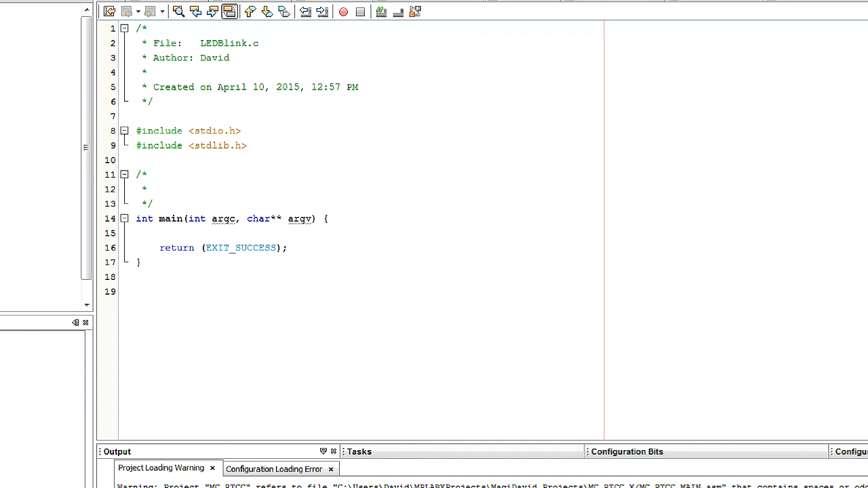
mouse_move(120, 83)
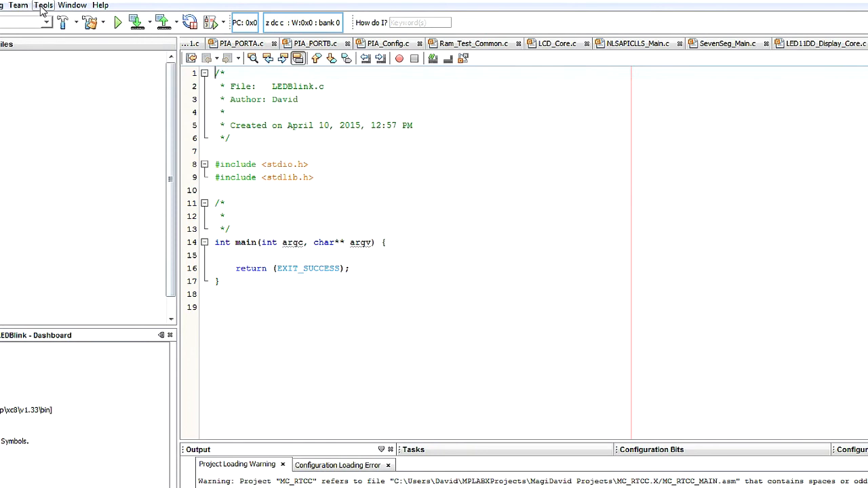
mouse_move(61, 5)
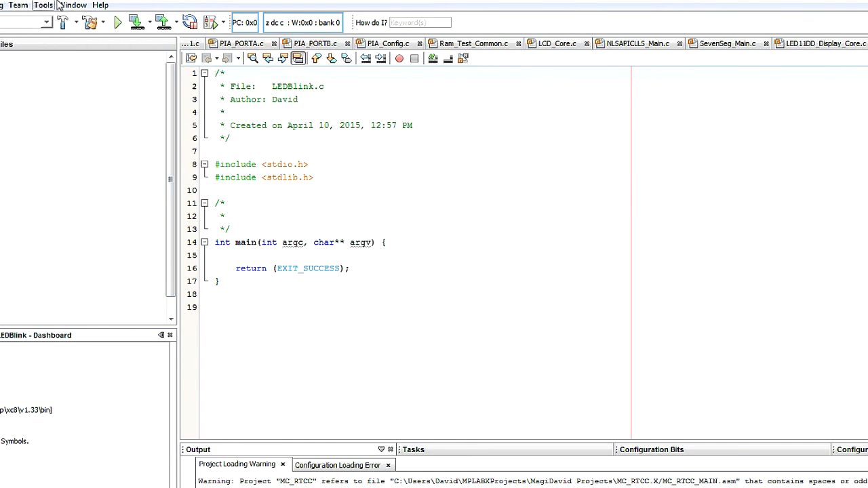
Show the Configuration Bits view and set FOSC to the internal oscillator
left_click(72, 5)
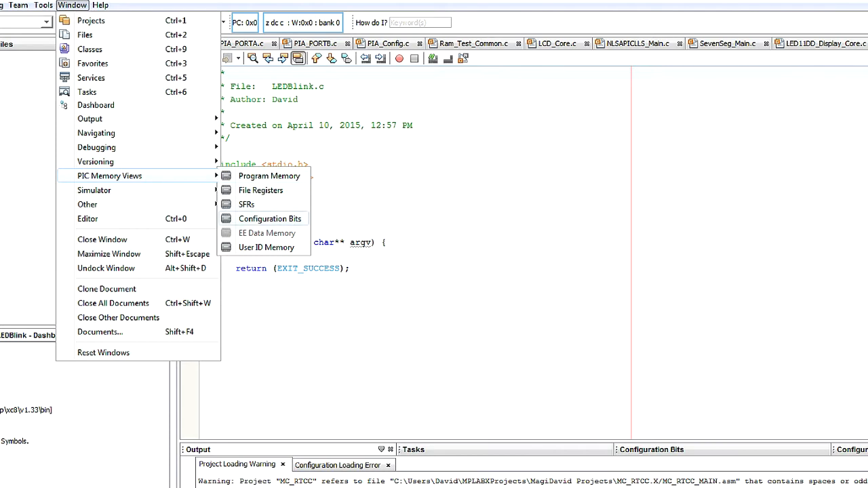
left_click(270, 218)
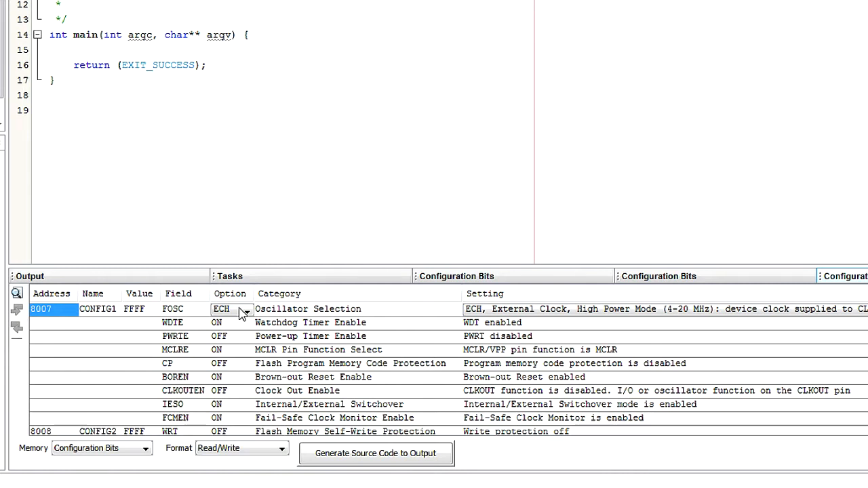
mouse_move(246, 315)
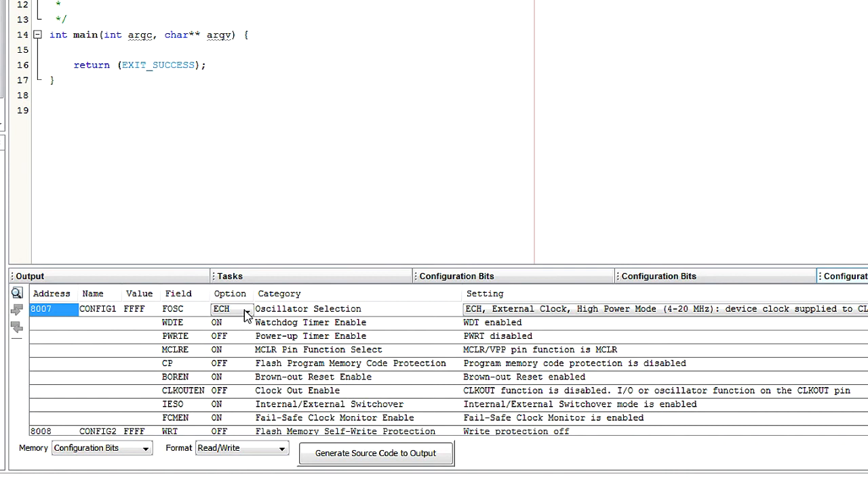
left_click(247, 309)
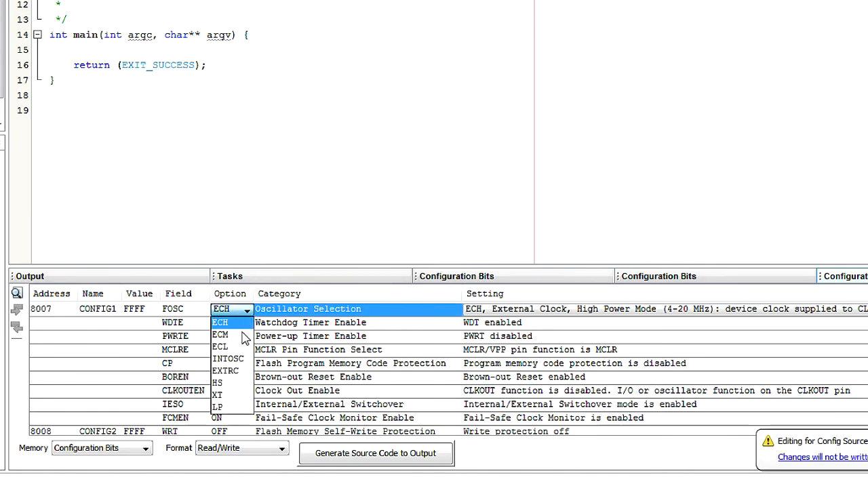
mouse_move(241, 359)
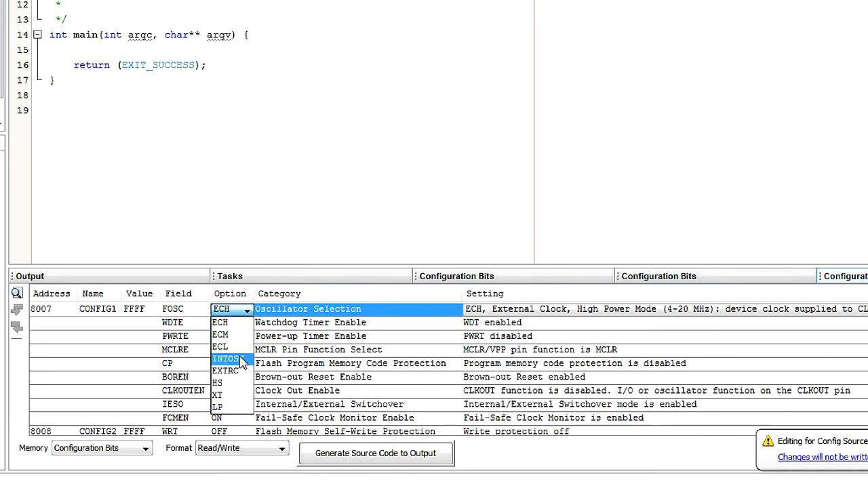
mouse_move(244, 361)
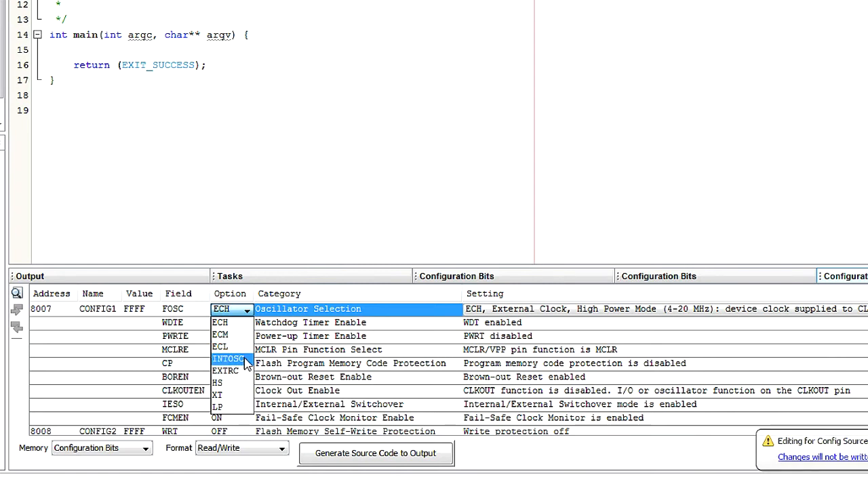
left_click(228, 358)
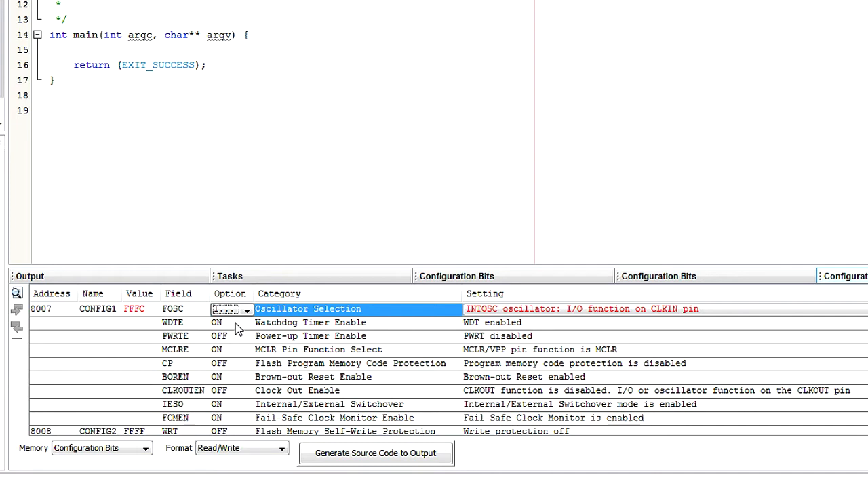
Turn the watchdog timer off and make the MCLR pin a digital input
left_click(247, 323)
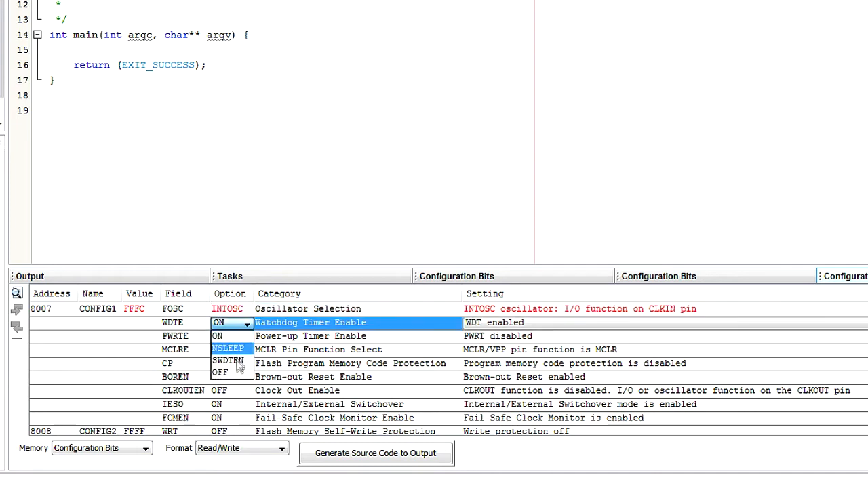
left_click(220, 337)
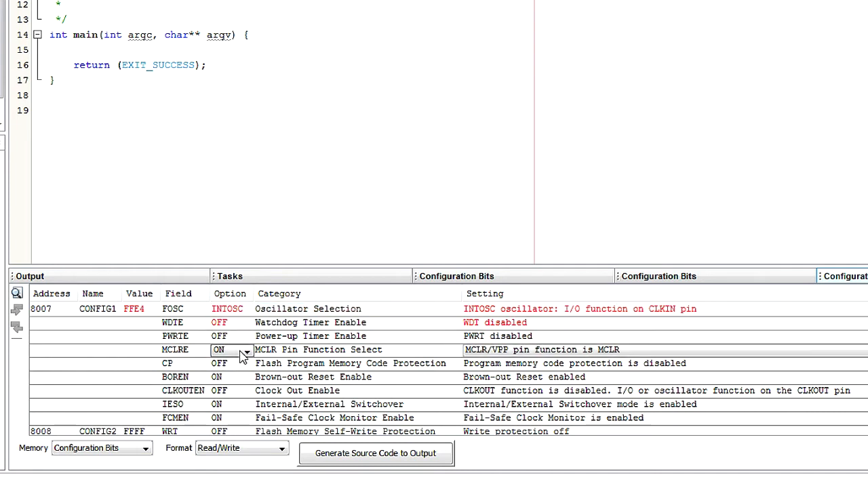
left_click(247, 350)
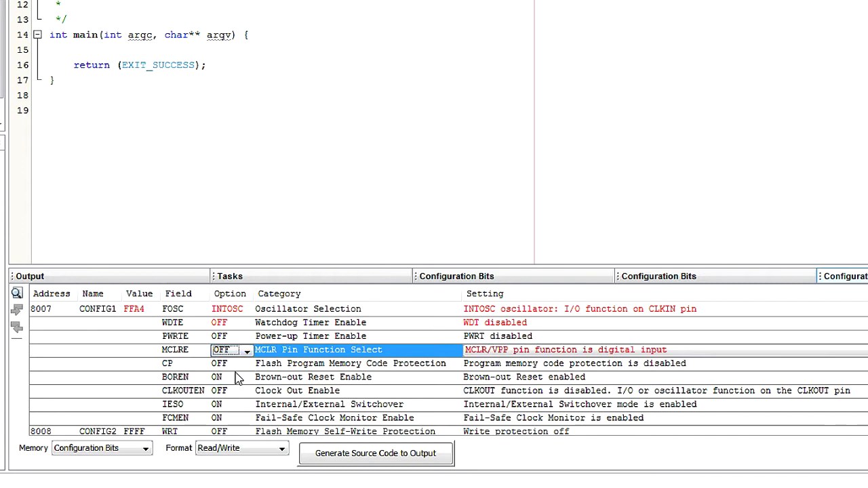
left_click(231, 425)
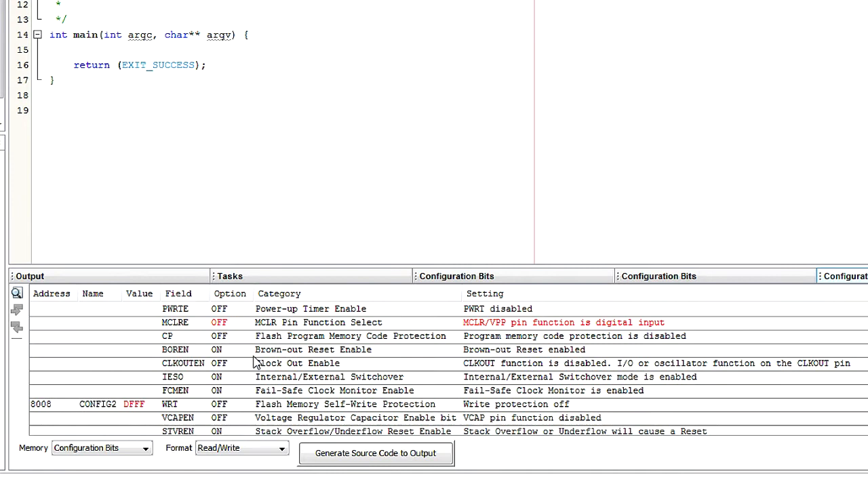
Turn LVP off and generate the #pragma config source code for CONFIG1 and CONFIG2
scroll("down", 3)
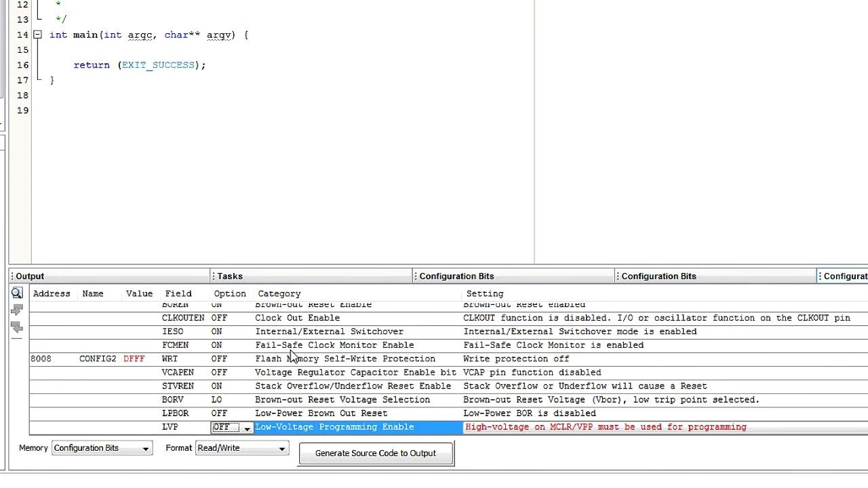
left_click(374, 453)
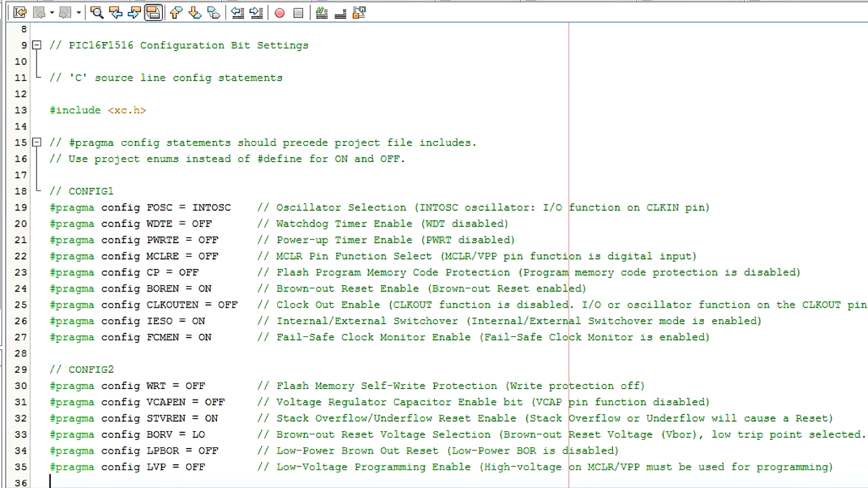
Make main a void main() and define led1_a as LATB2
scroll("down", 3)
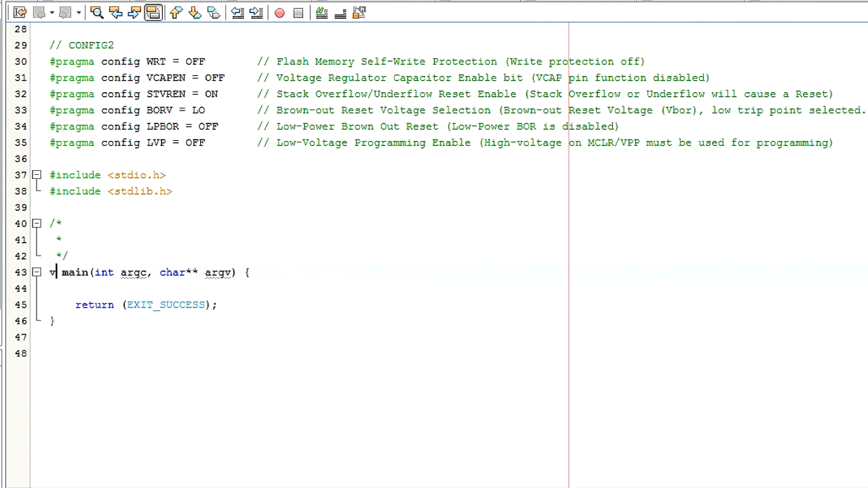
type("oid main(")
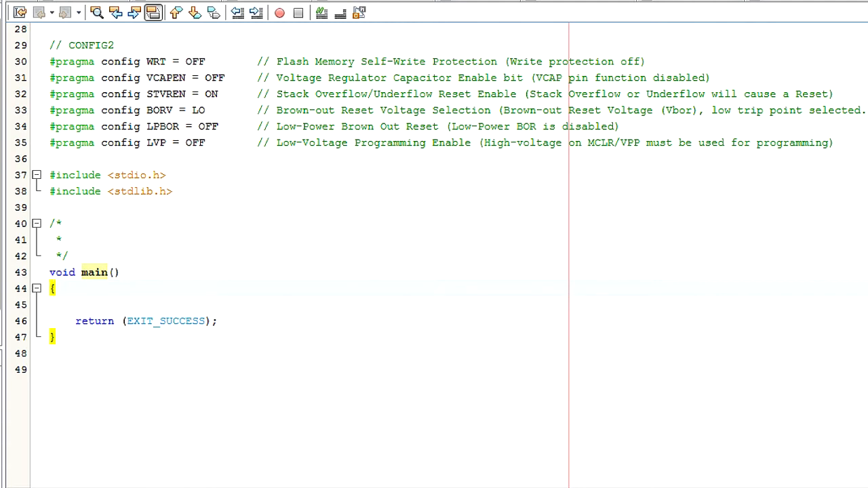
left_click(50, 287)
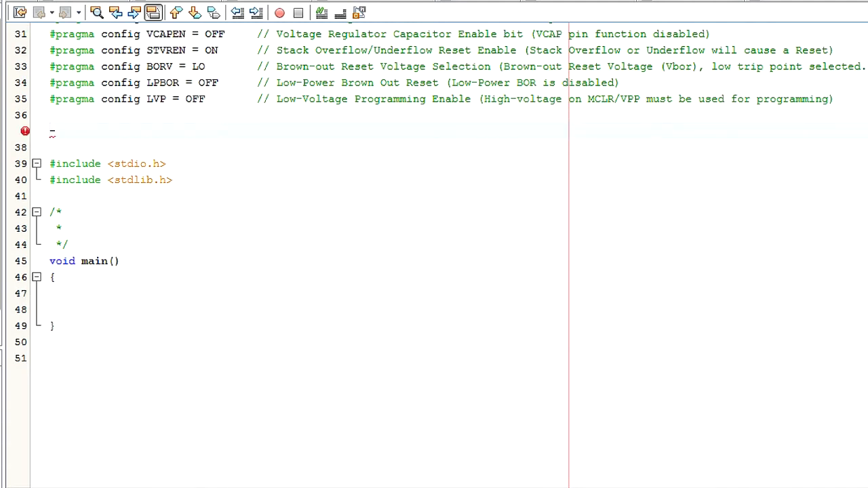
type("#")
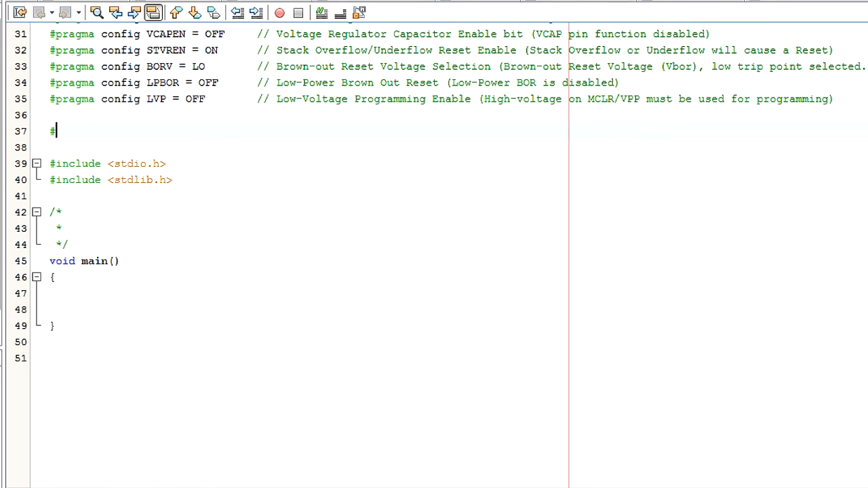
type("define")
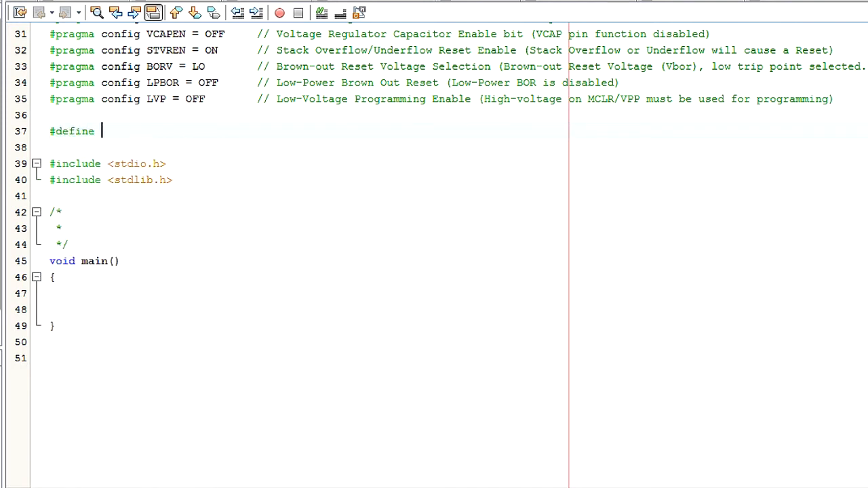
type("led1_a")
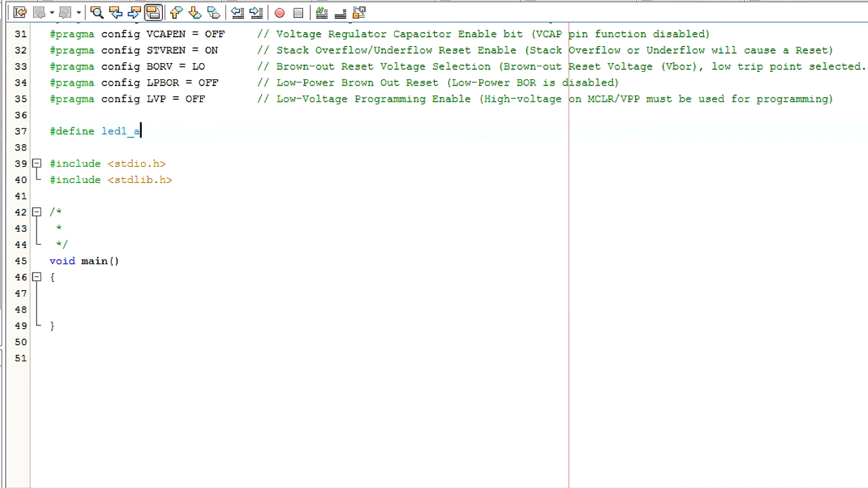
type("RB")
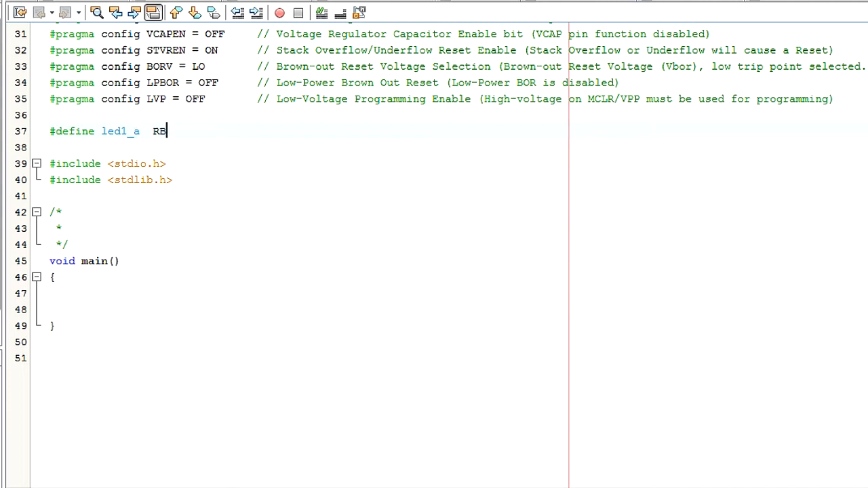
type("ATB")
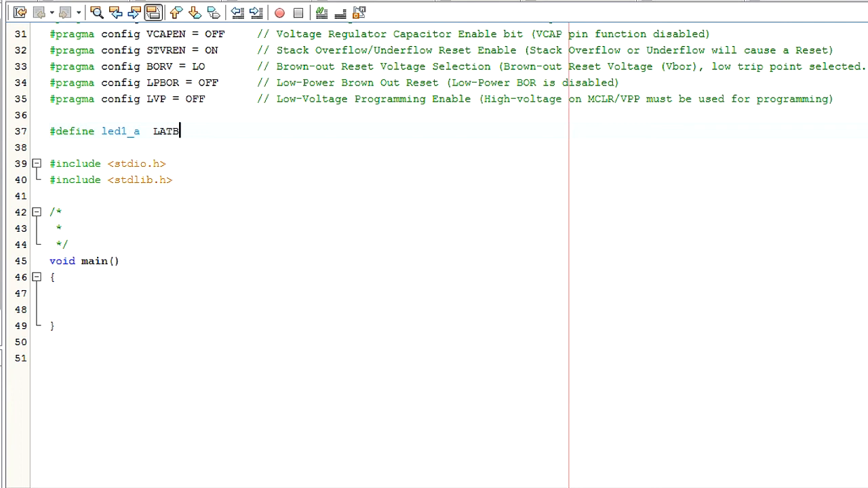
type("2")
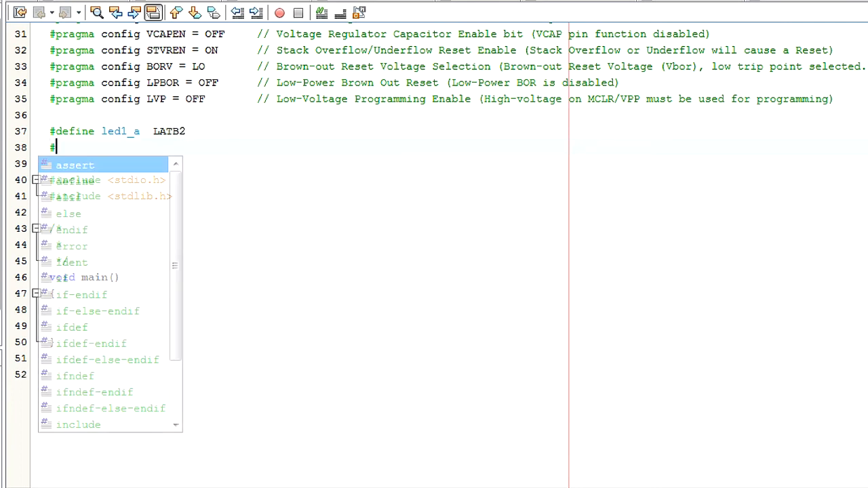
Define led1_c as LATB3 and begin the system_config declaration
type("define led")
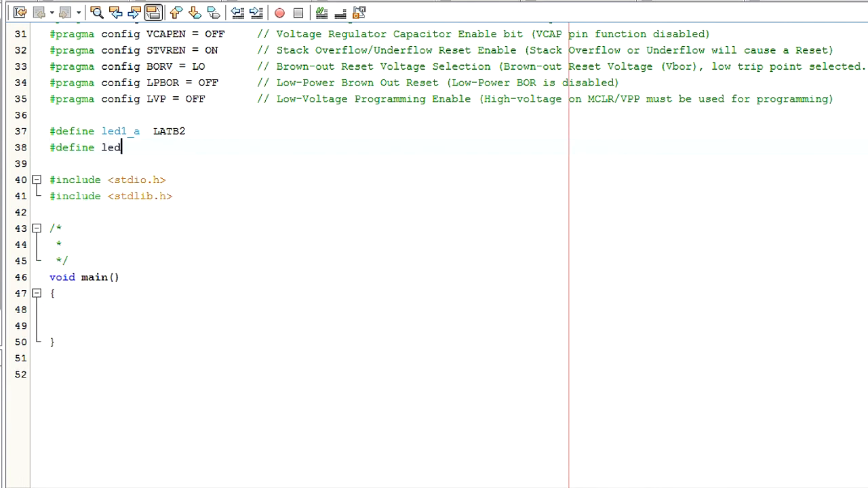
type("1_c")
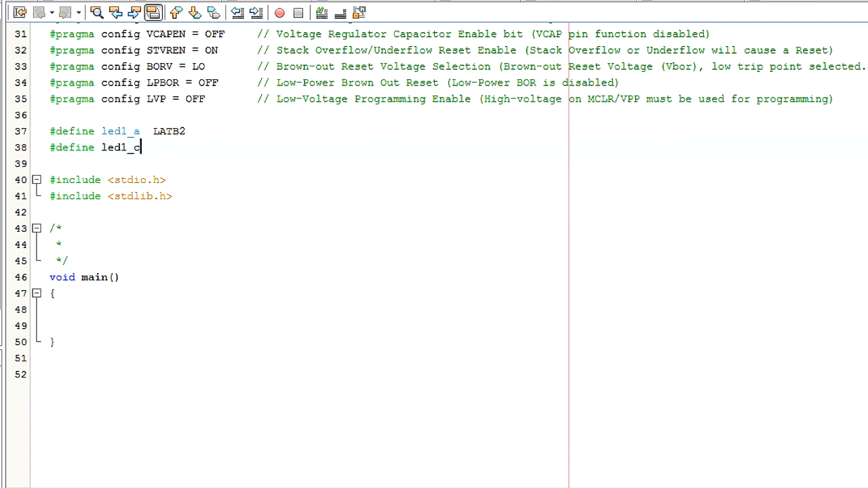
type("LA")
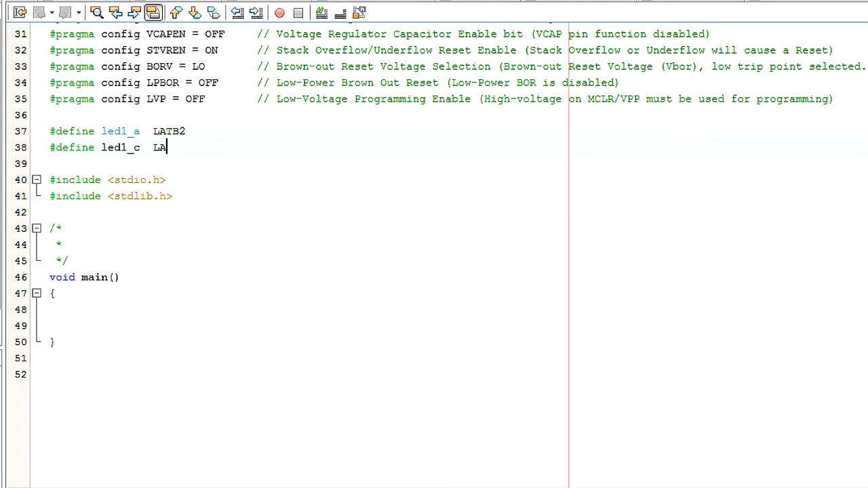
type("TB3")
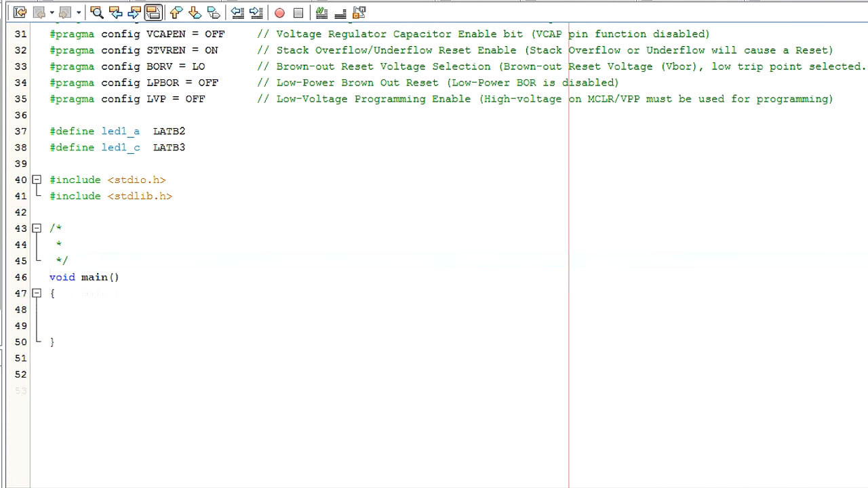
type("void system_con")
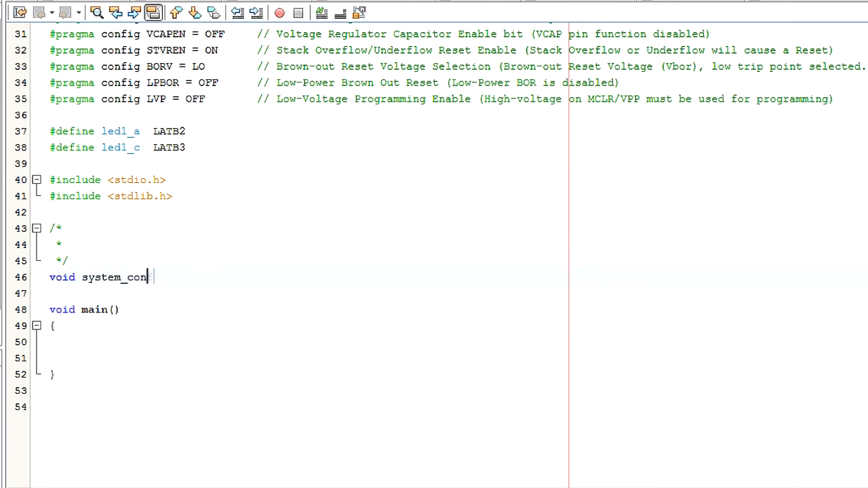
Write system_config setting TRISB to 0 and start the led1_off function
type("fig()")
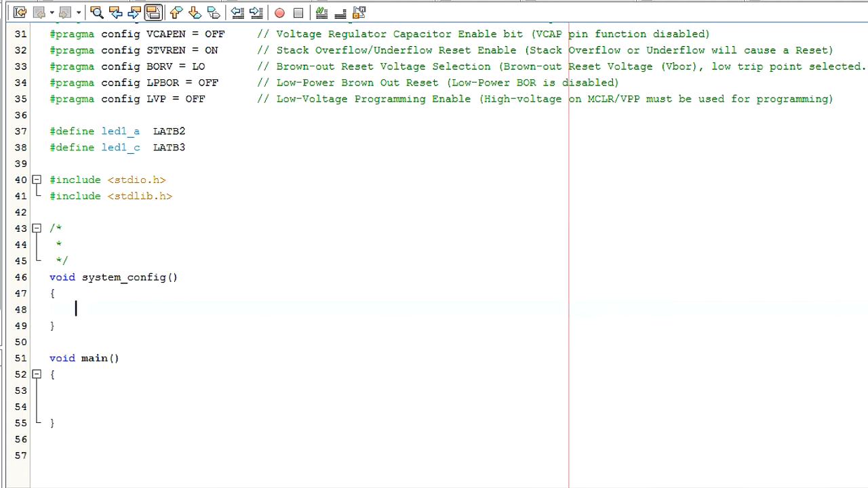
type("TRISB = 0;")
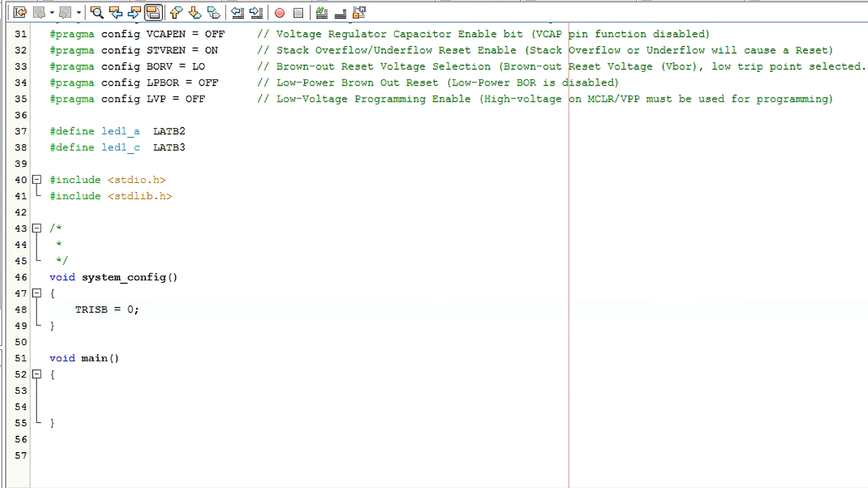
type("led1")
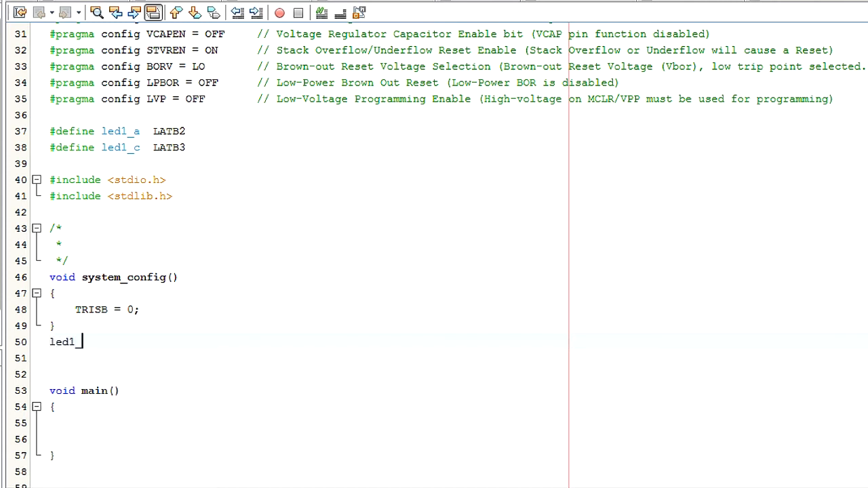
type("_off()")
left_click(306, 358)
type("{")
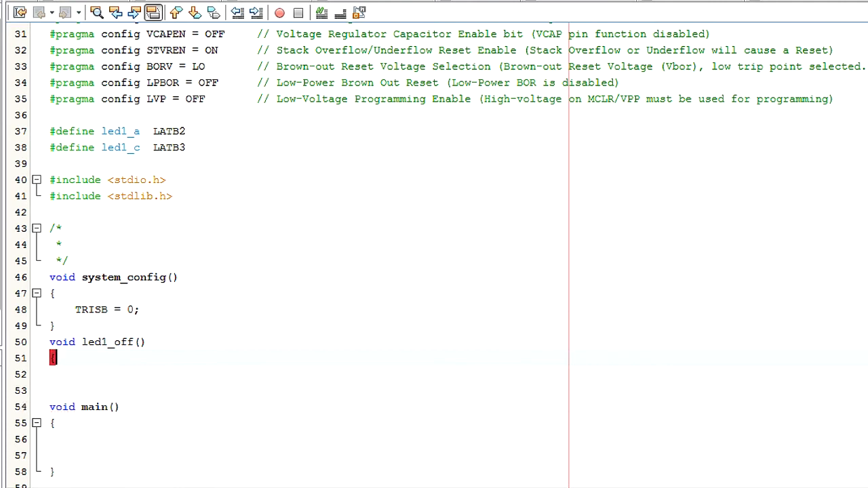
Make led1_off set led1_a = 1 and led1_c = 1
type("led1_a")
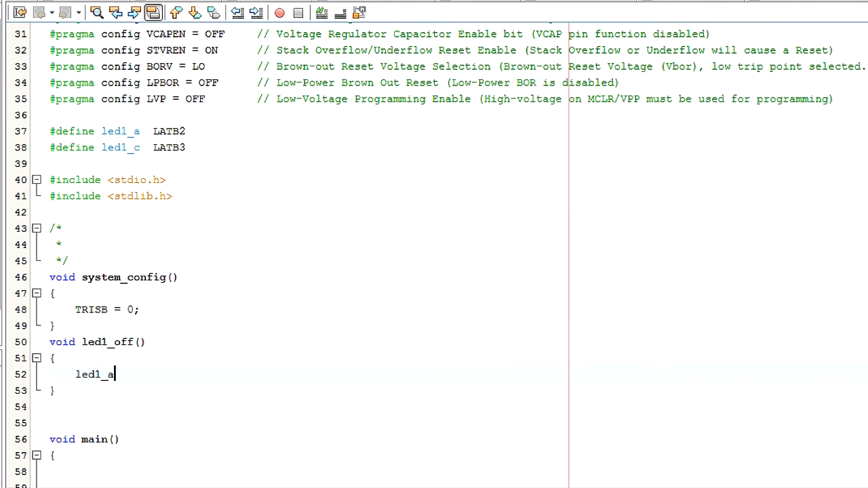
type("= 1;")
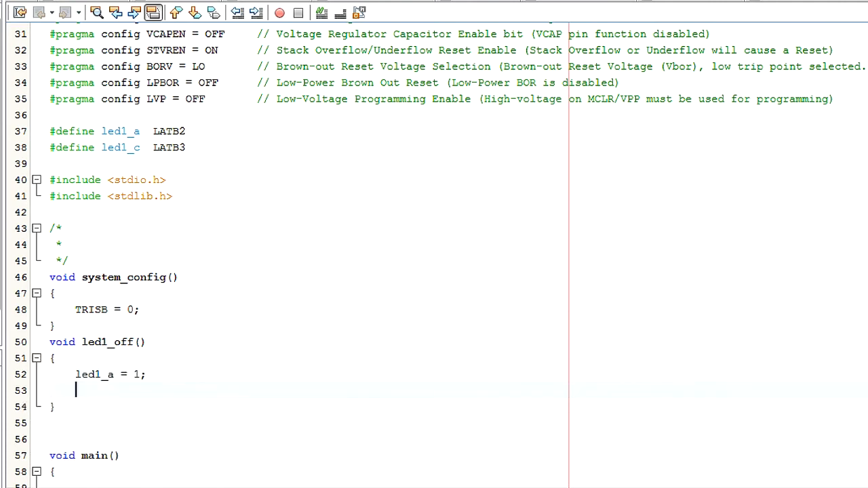
type("led1_c")
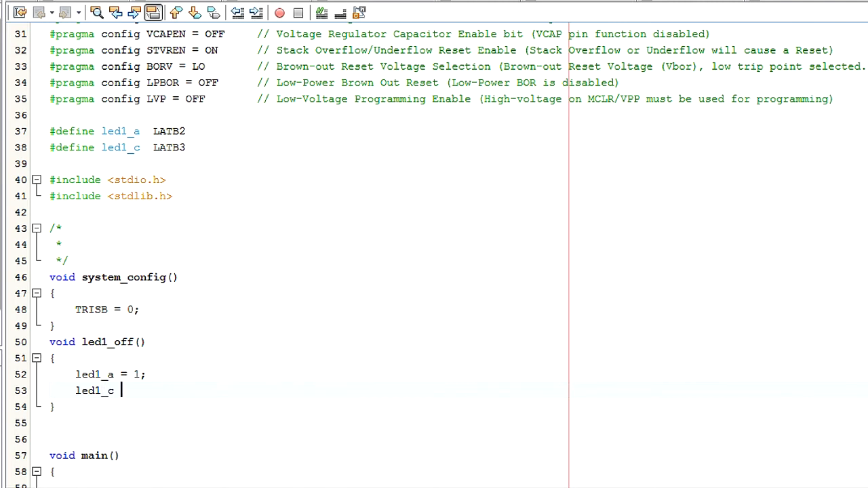
type("= 1;")
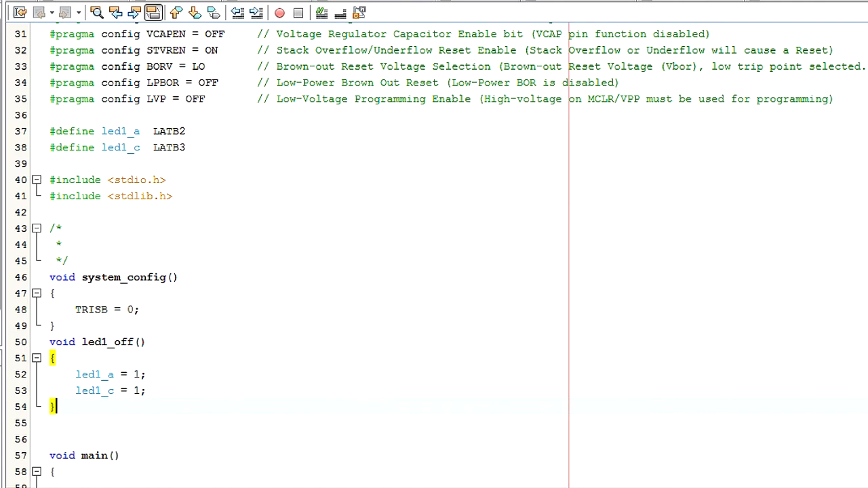
type("v")
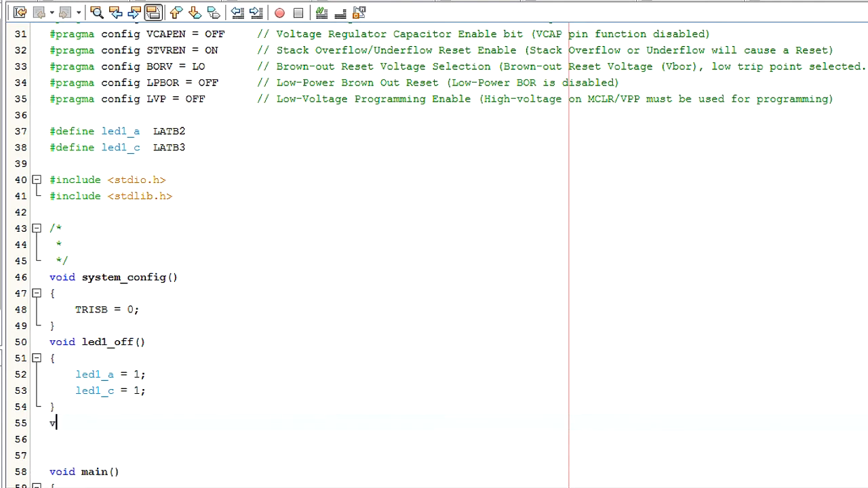
Write led1_green setting led1_a = 1 and led1_c = 0
type("oid led1_green")
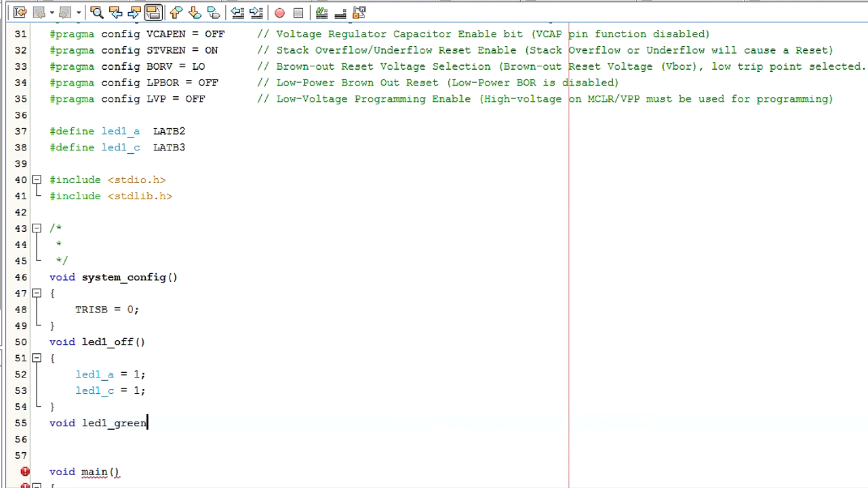
type("()")
left_click(300, 440)
type("{")
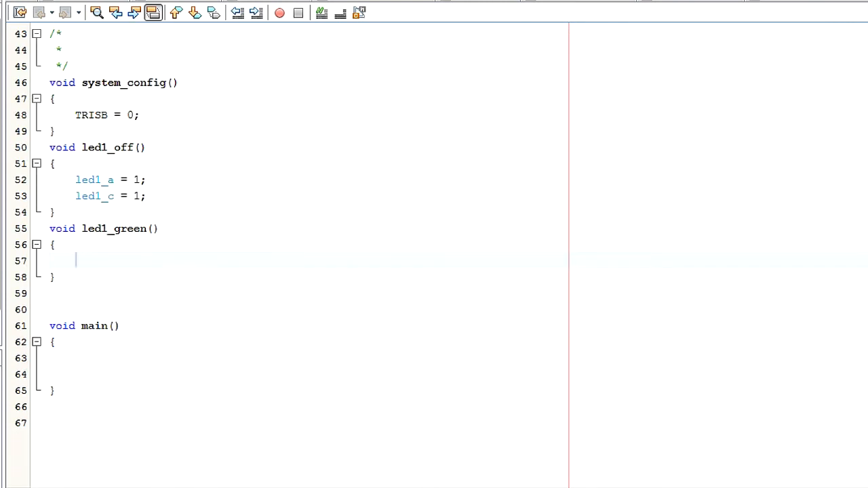
type("led1_a = 1;")
type("led1_c = 0;")
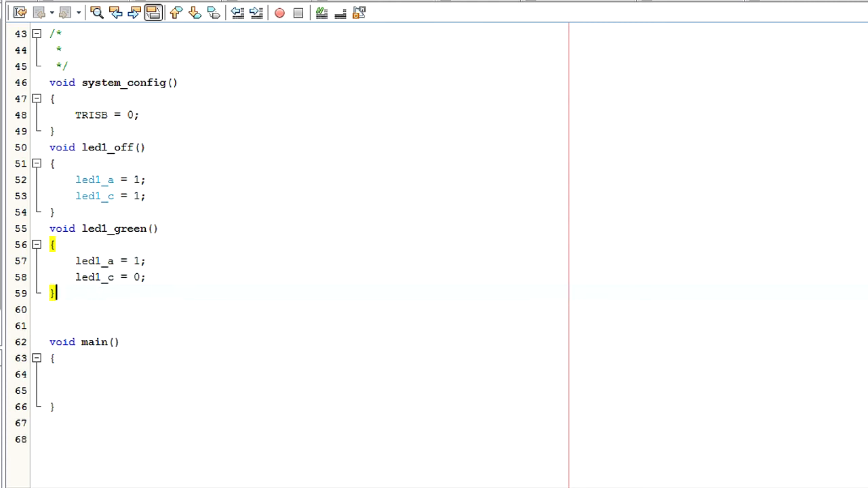
Write led1_red setting led1_a = 0 and led1_c = 1
type("void")
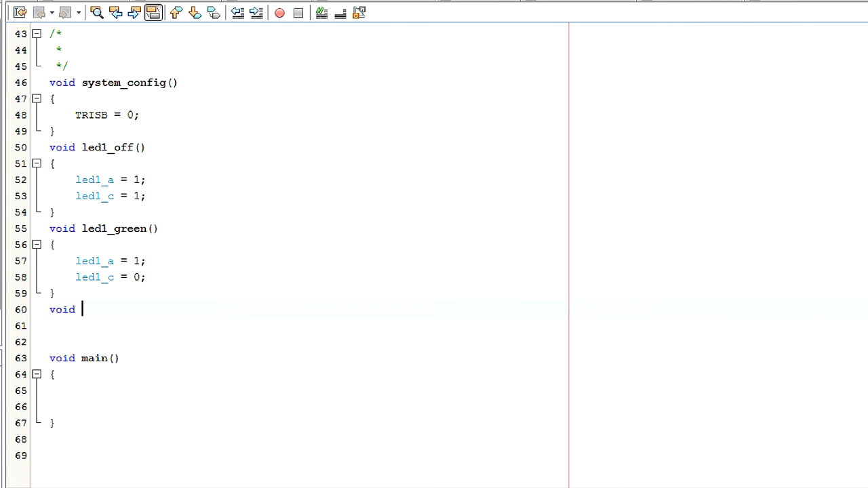
type("led1_red()")
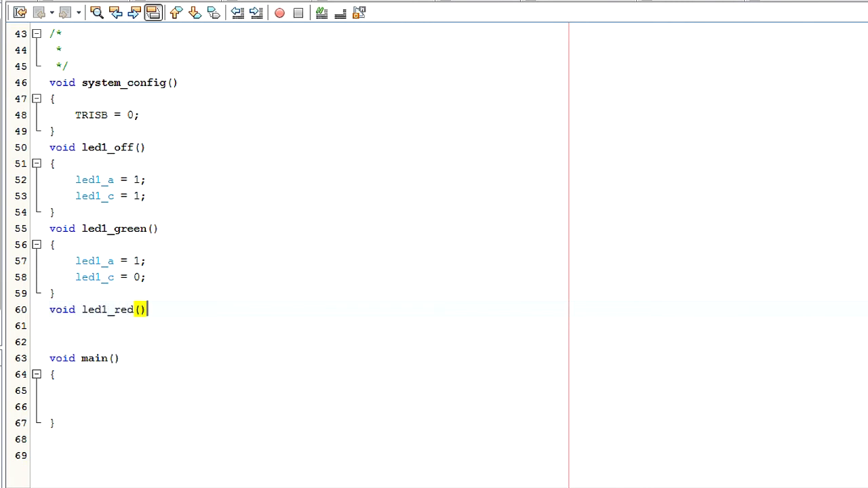
type("led1")
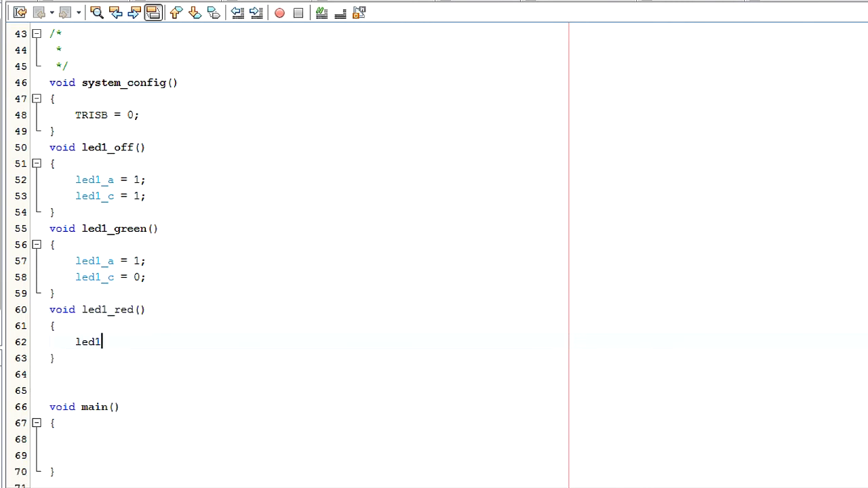
type("_a = 0;")
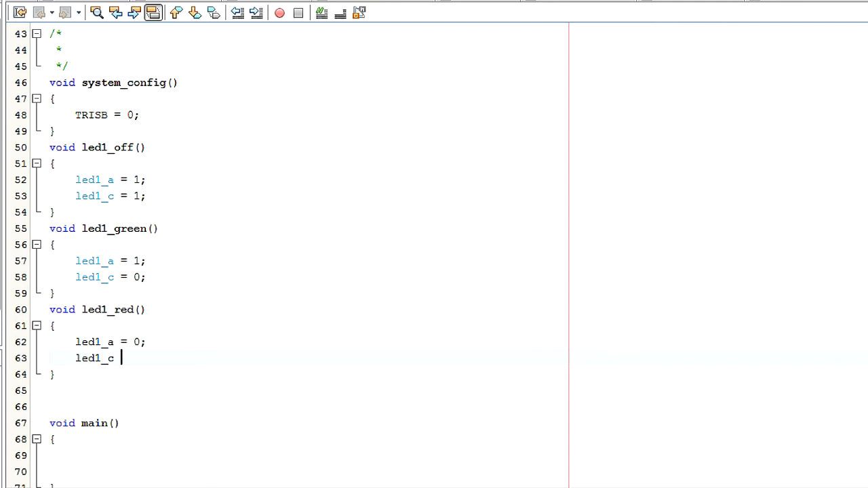
type("= 1;")
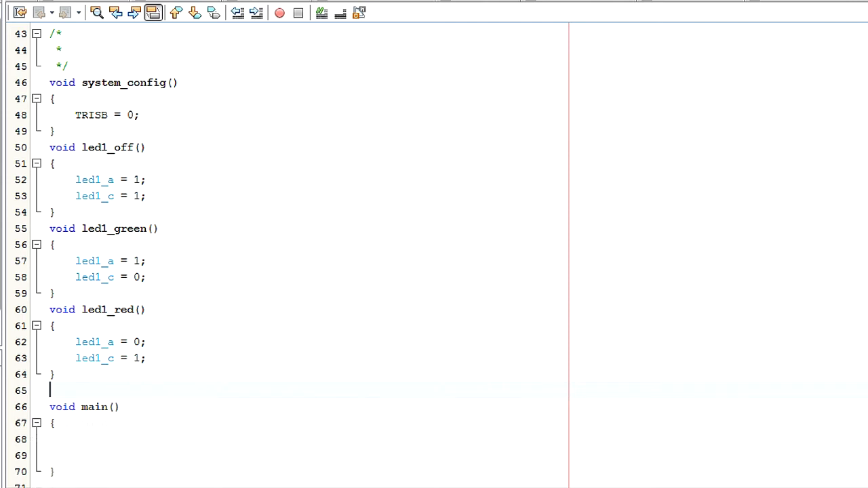
scroll("down", 3)
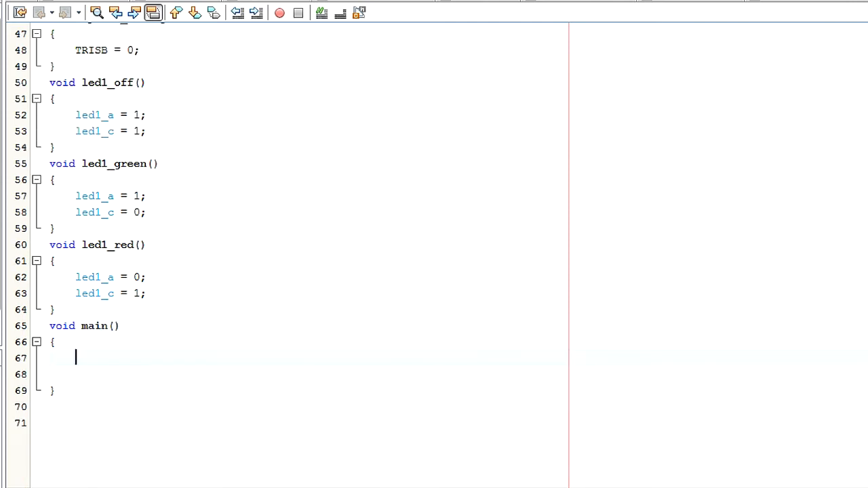
Have main call system_config() then loop while(1==1) calling led1_green()
type("system_config();")
left_click(308, 375)
type("while(1==1")
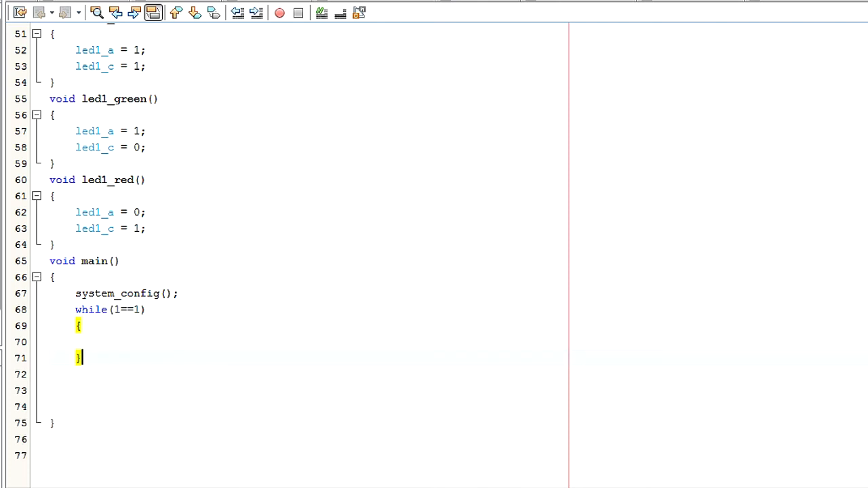
type("led1_green();")
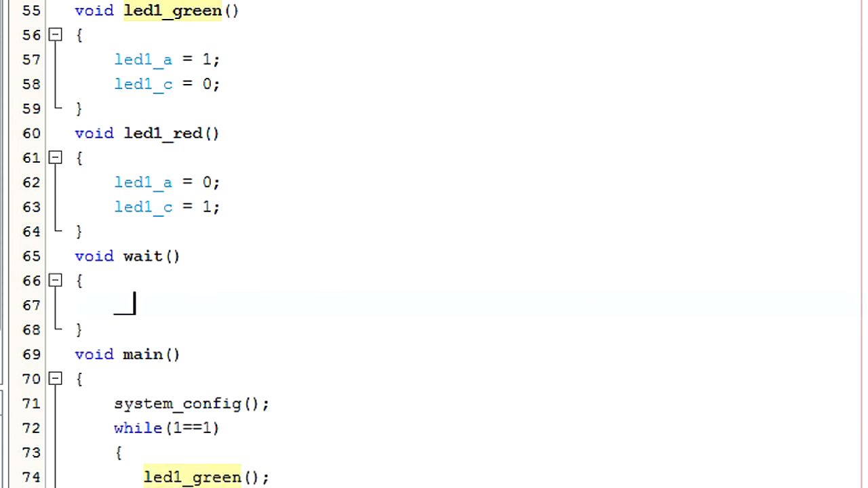
Give the wait function a __delay_ms(500) call and return to main
type("__delay")
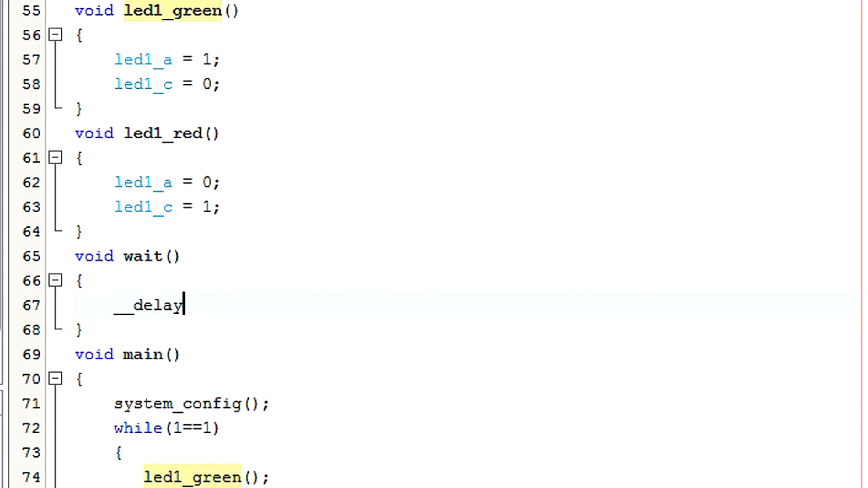
type("_ms(0)")
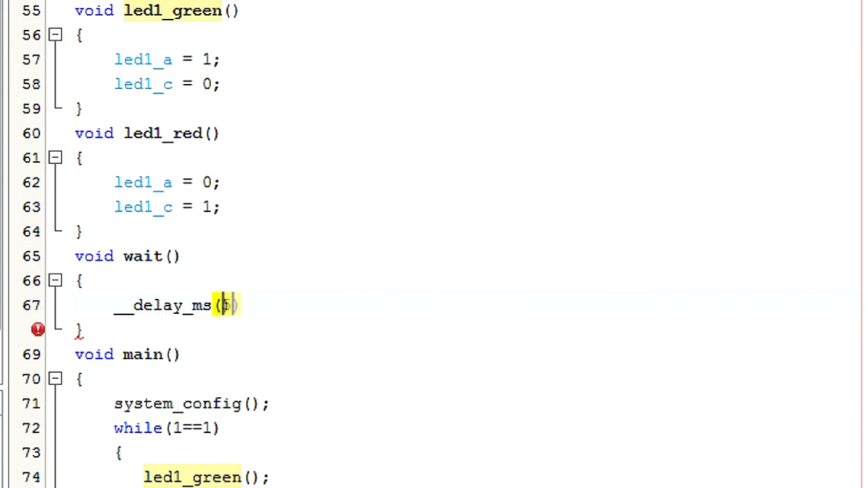
type("500")
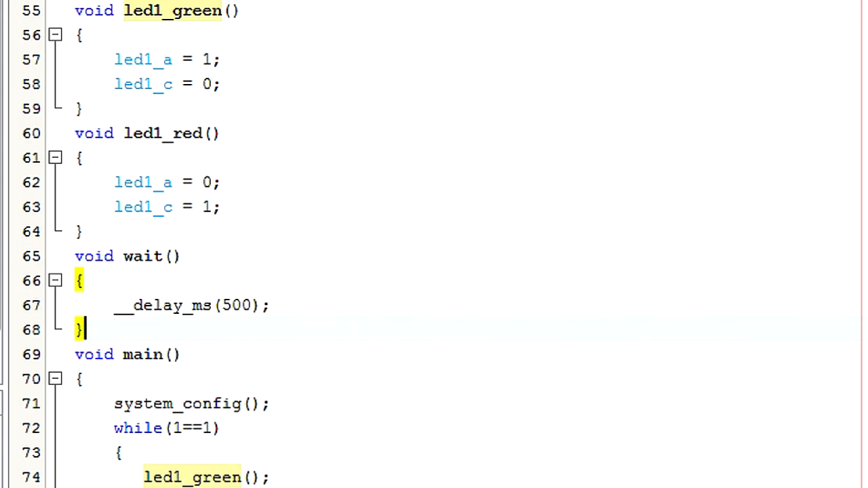
left_click(78, 378)
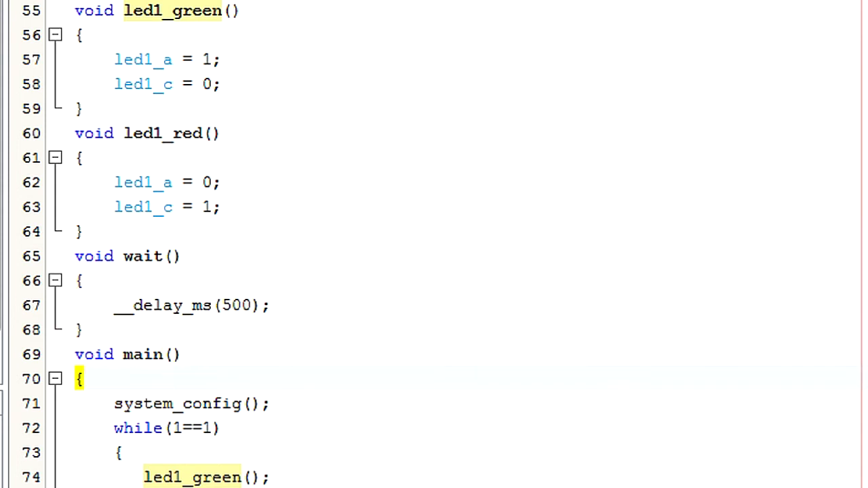
left_click(84, 379)
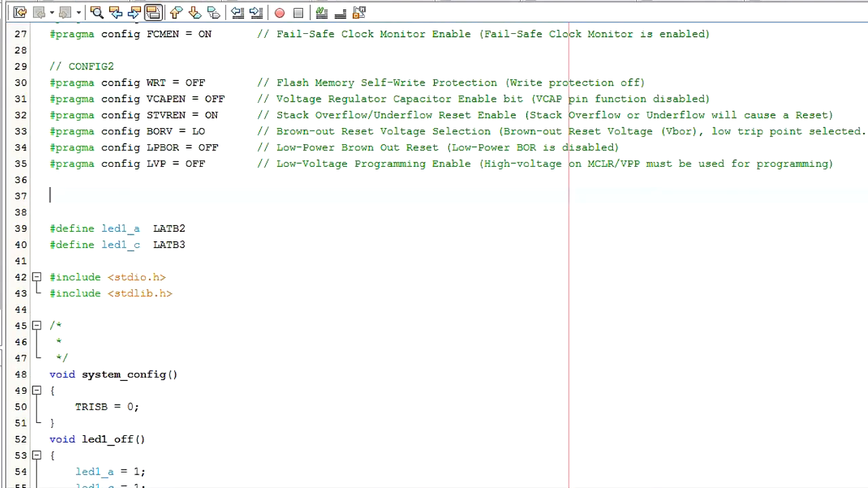
Define _XTAL_FREQ below the config pragmas, then correct its value to 8000000
type("#define _XTAL_FREQ 16000000")
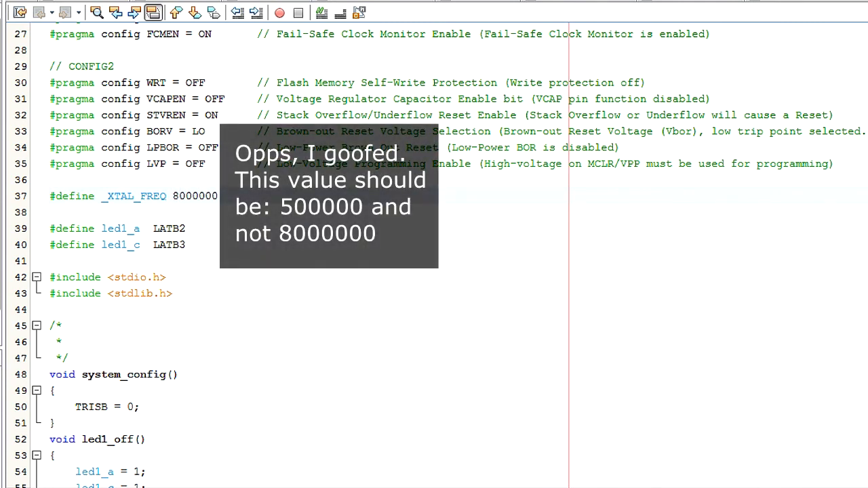
left_click(175, 195)
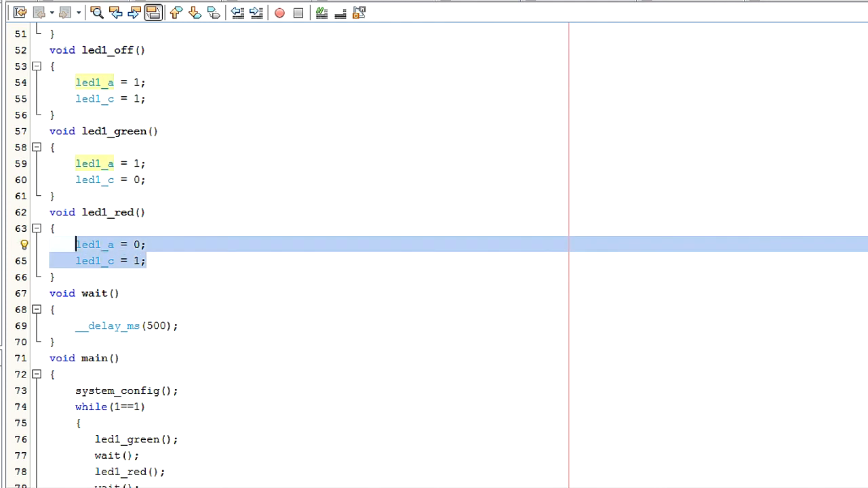
Swap the LED functions so led1_red sets led1_a = 1 and led1_c = 0
key("Delete")
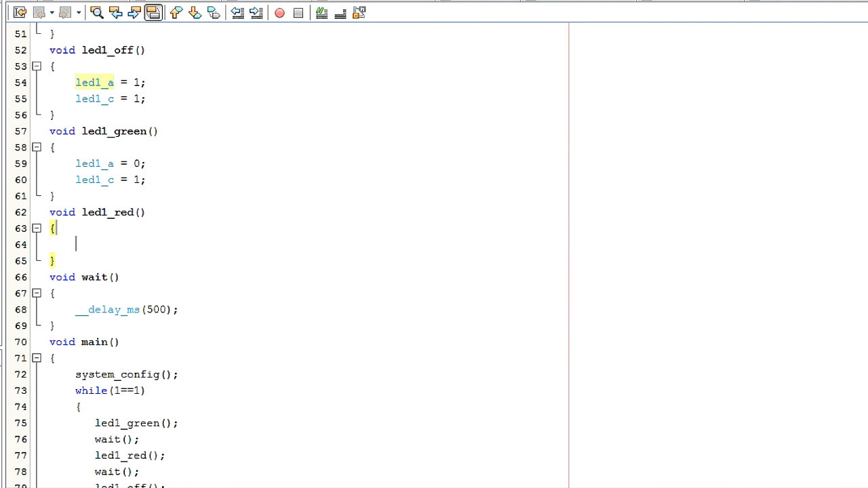
type("led1_a = 1;")
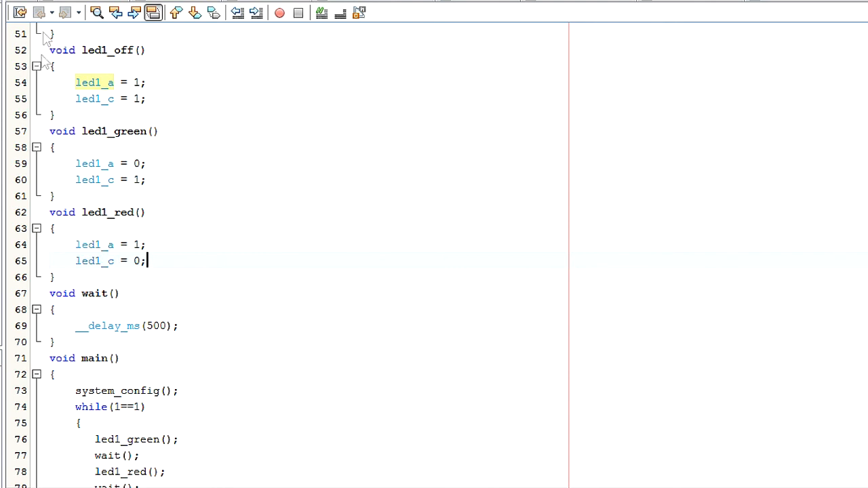